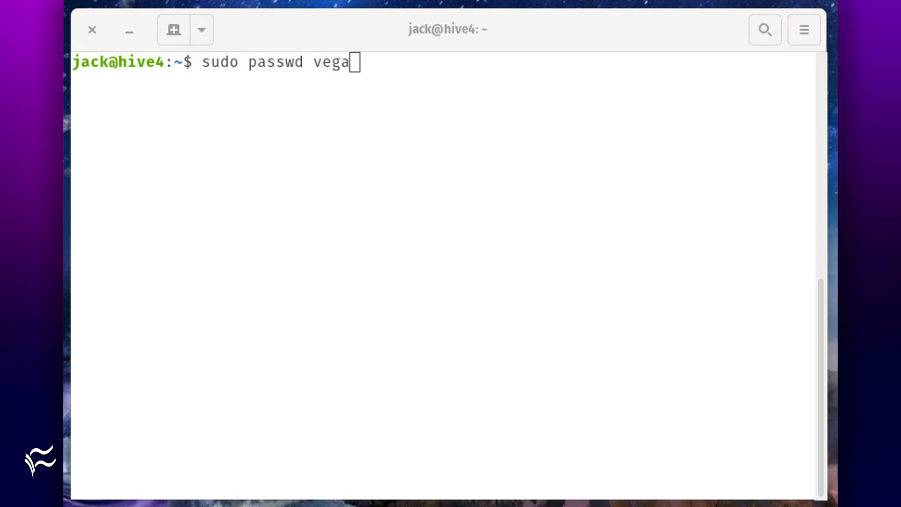
Run the password change for user vega with sudo passwd.
key("Return")
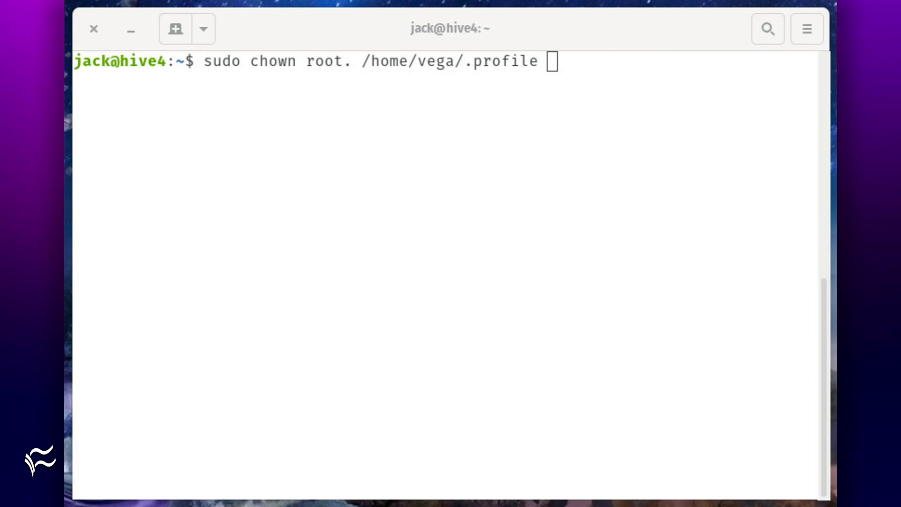
Set /home/vega/.profile permissions to 755 with sudo chmod.
type("sudo chmod 755 /home/vega/.profile")
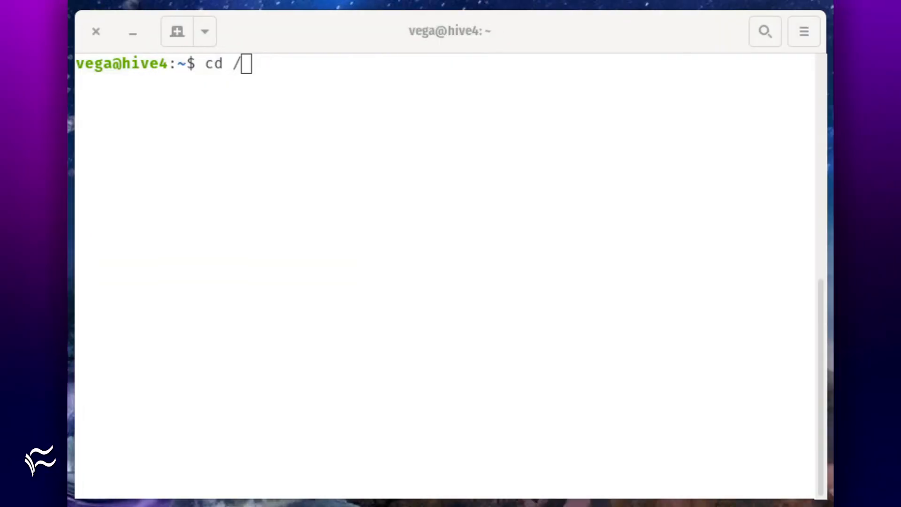
Run cd / as vega and receive the 'rbash: cd: restricted' refusal.
key("Enter")
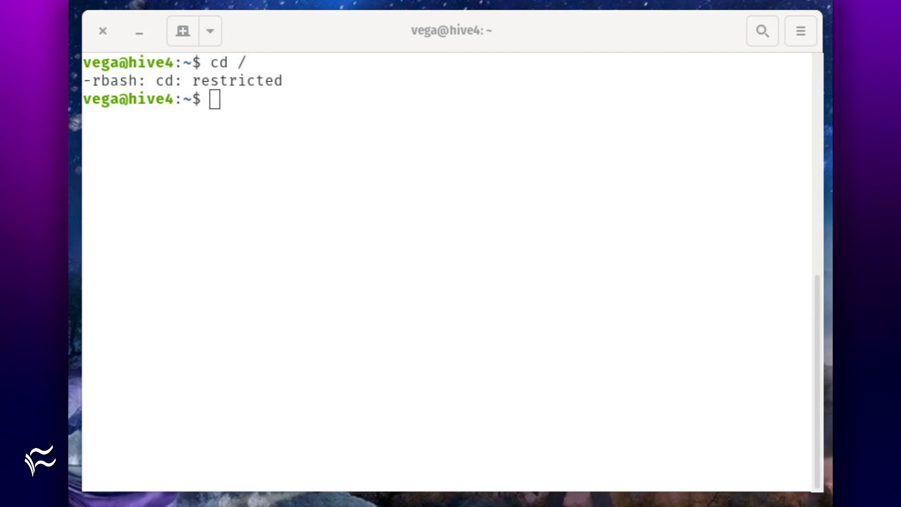